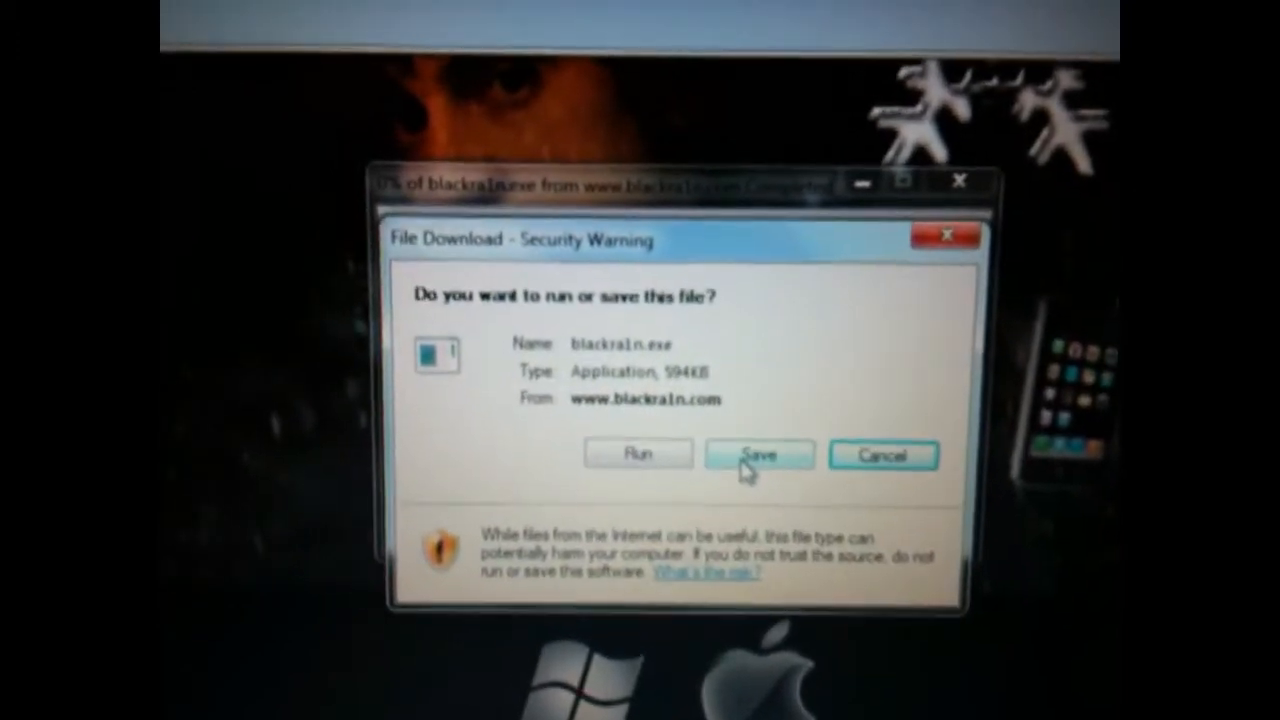
- Save blackra1n.exe from the security warning dialog to the Desktop instead of running it
click(758, 455)
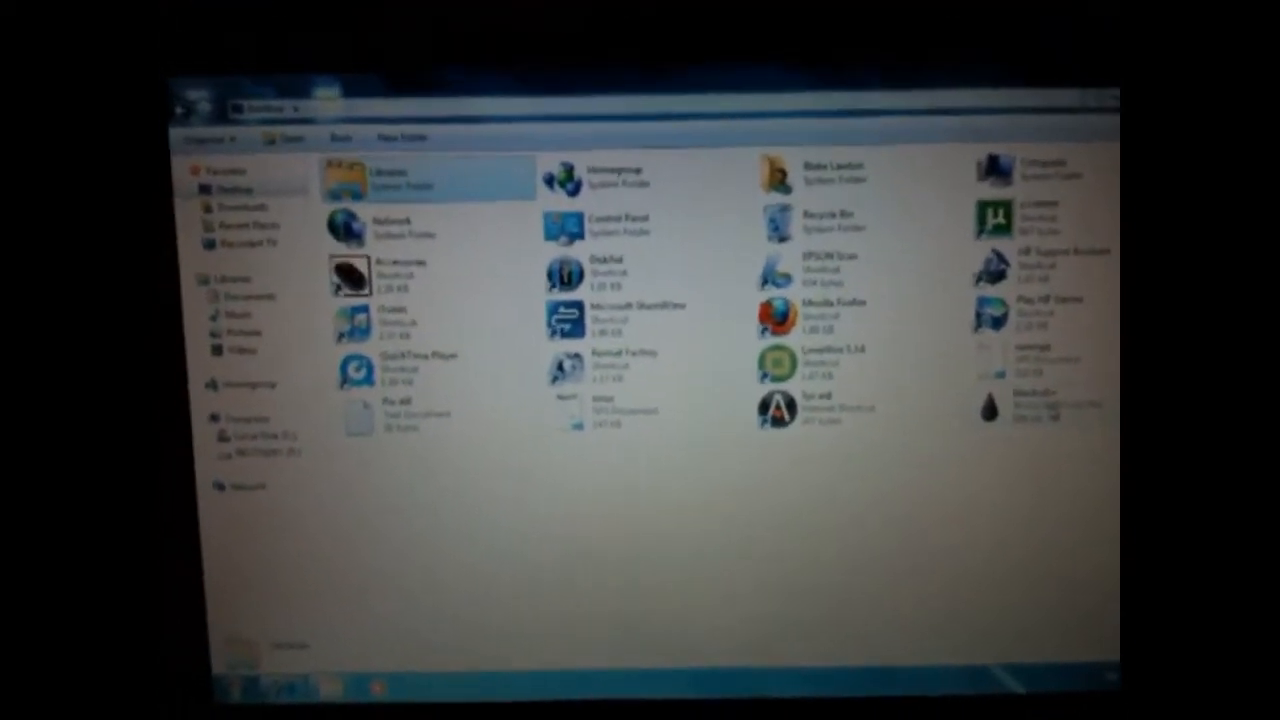
right_click(1010, 410)
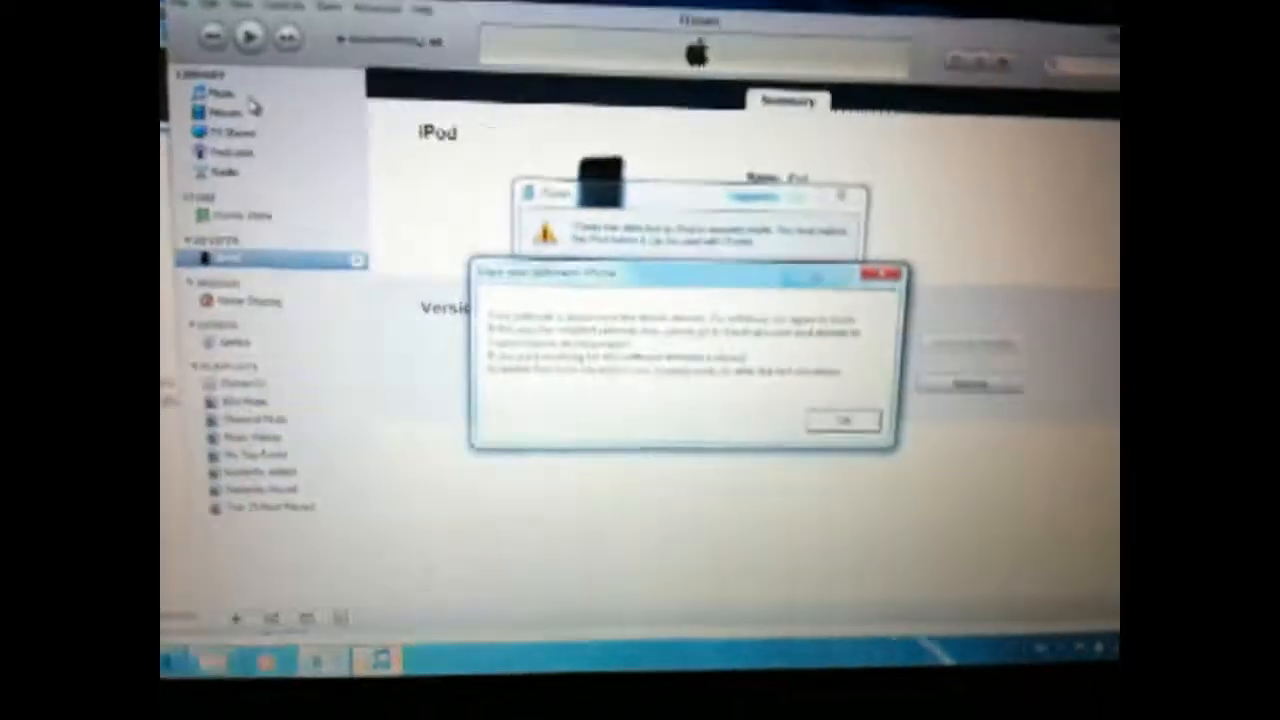
- Dismiss the notice over iTunes, leaving blackra1n's 'Enjoy your jailbroken iPhone' message shown
click(841, 419)
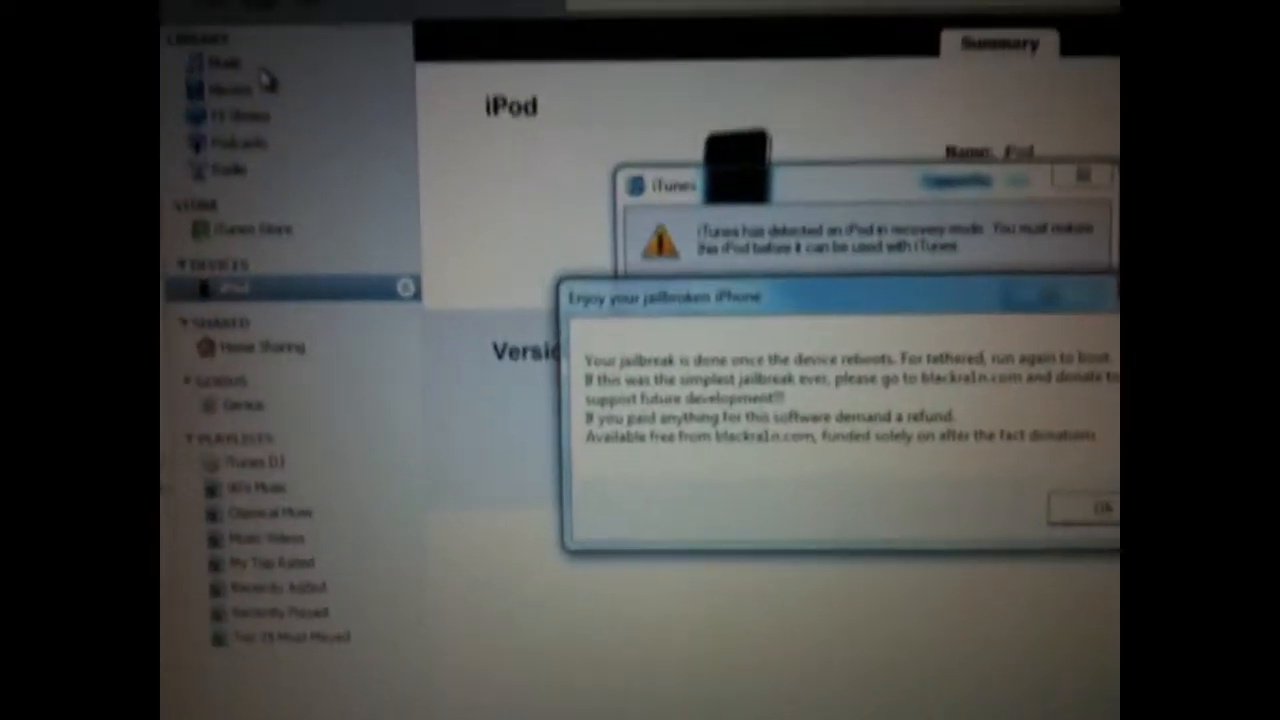